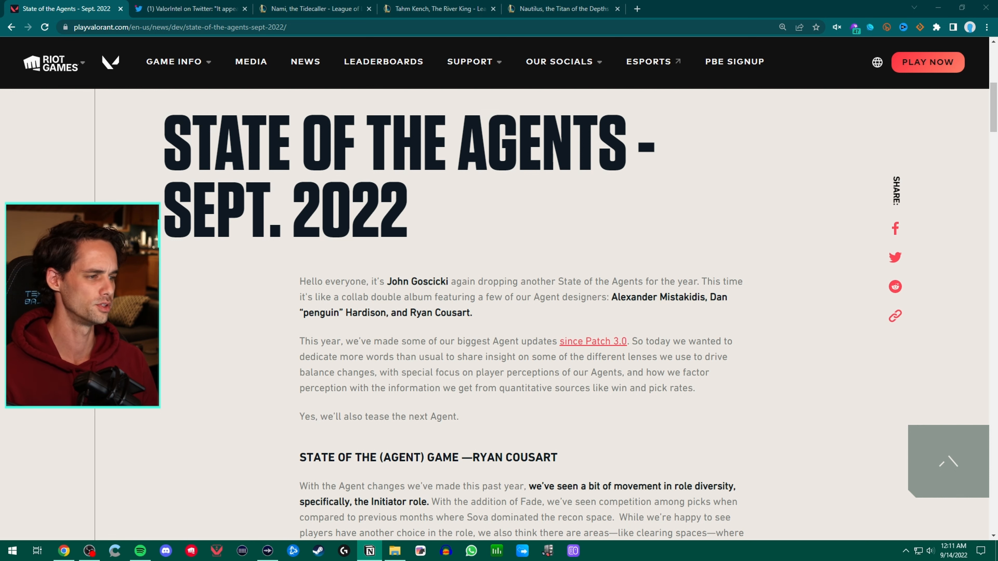
Work down through the Breach and KAY/O, Chamber and agent-change paragraphs while reading.
scroll(down, 3)
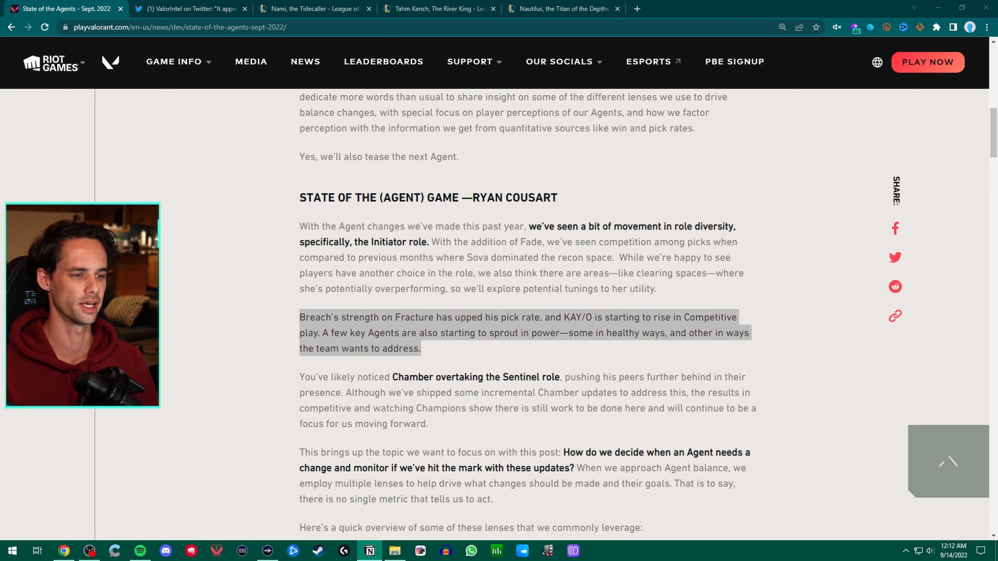
scroll(down, 3)
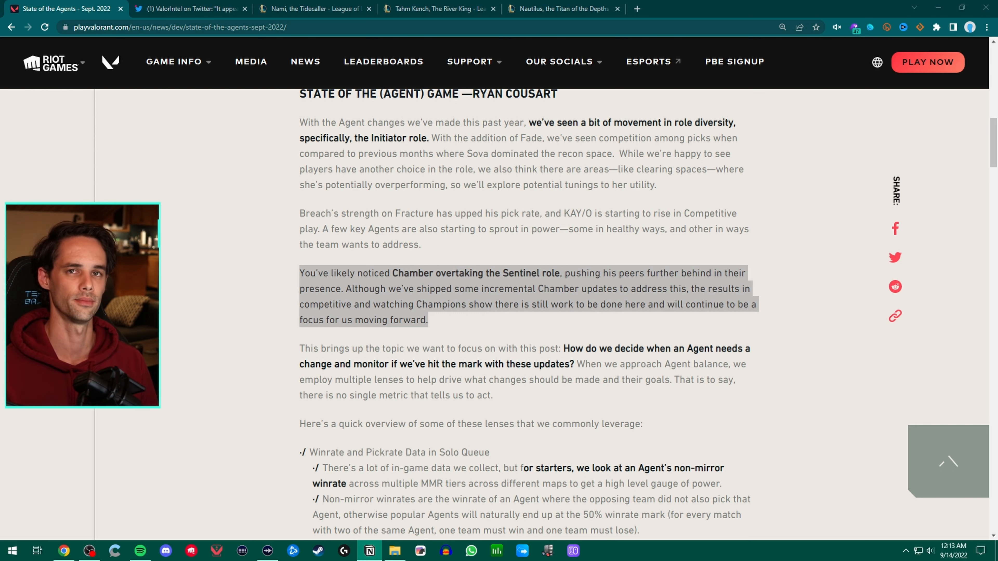
scroll(down, 3)
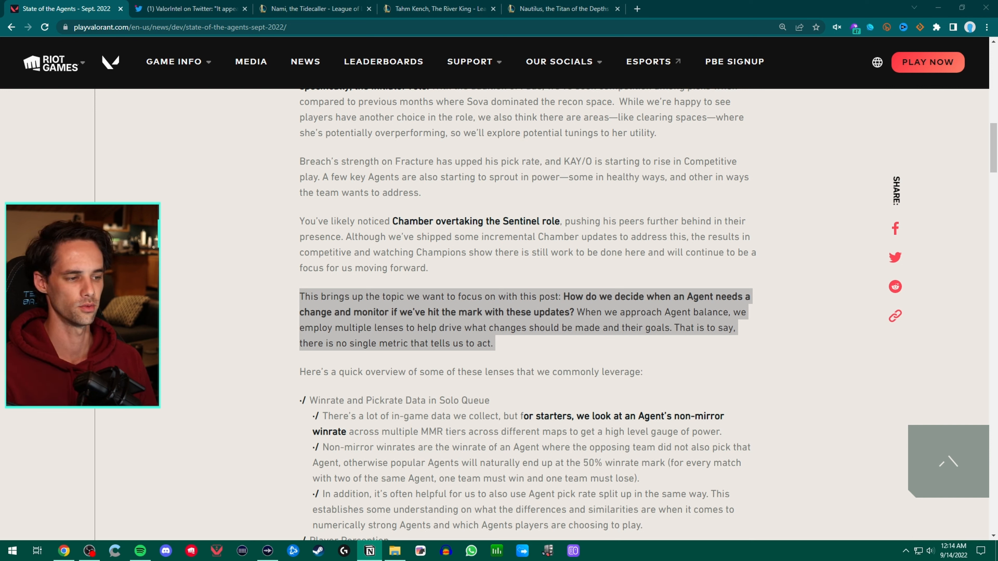
Move down to the overview of balance lenses: winrate data, player perception, pro play, design principles.
scroll(down, 3)
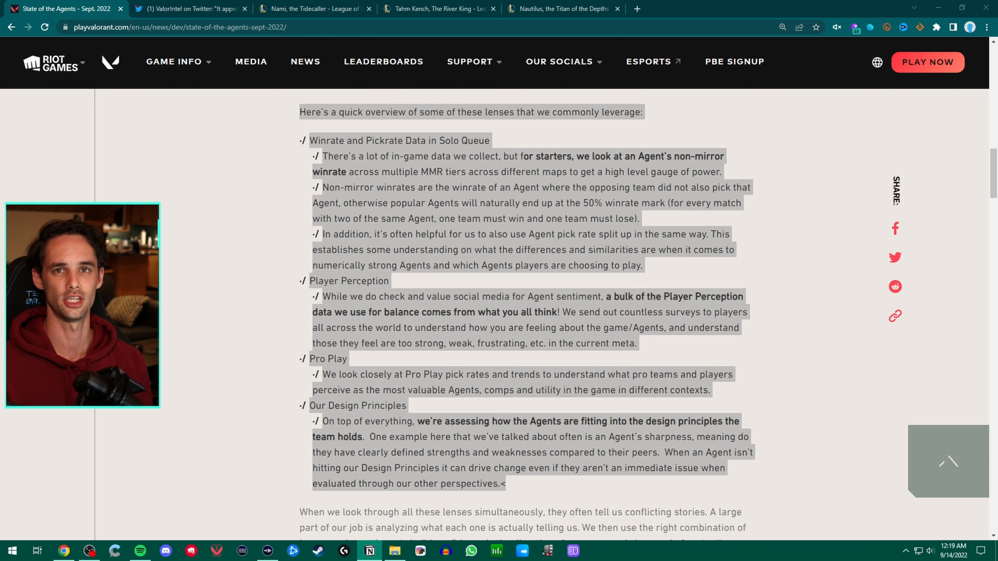
Read through Alexander's balance-perception section into Dan Hardison's 'perception and data diverge' heading.
scroll(down, 3)
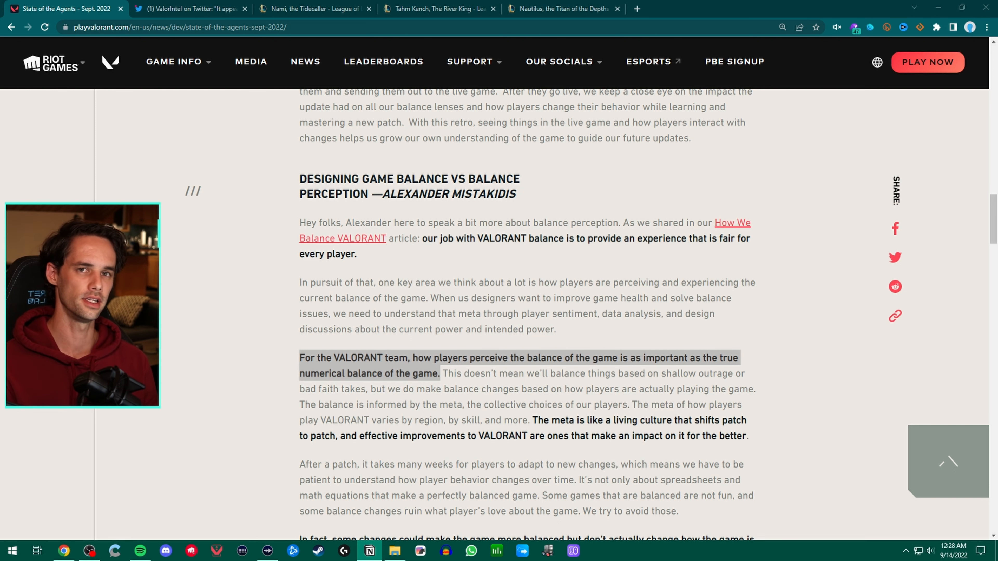
scroll(down, 3)
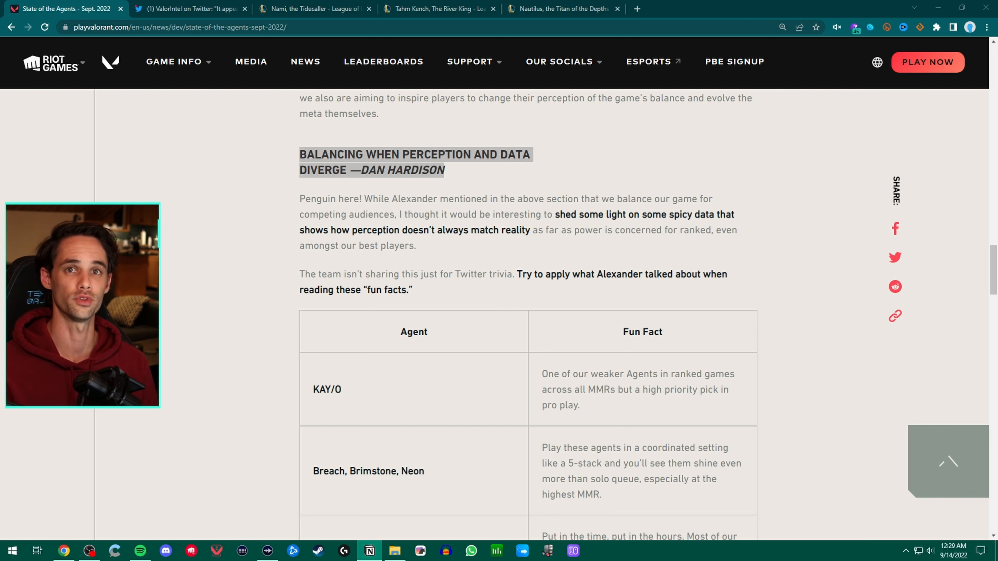
Go down the fun-facts table past the KAY/O and Brimstone rows to the Chamber ecosystem paragraph.
scroll(down, 3)
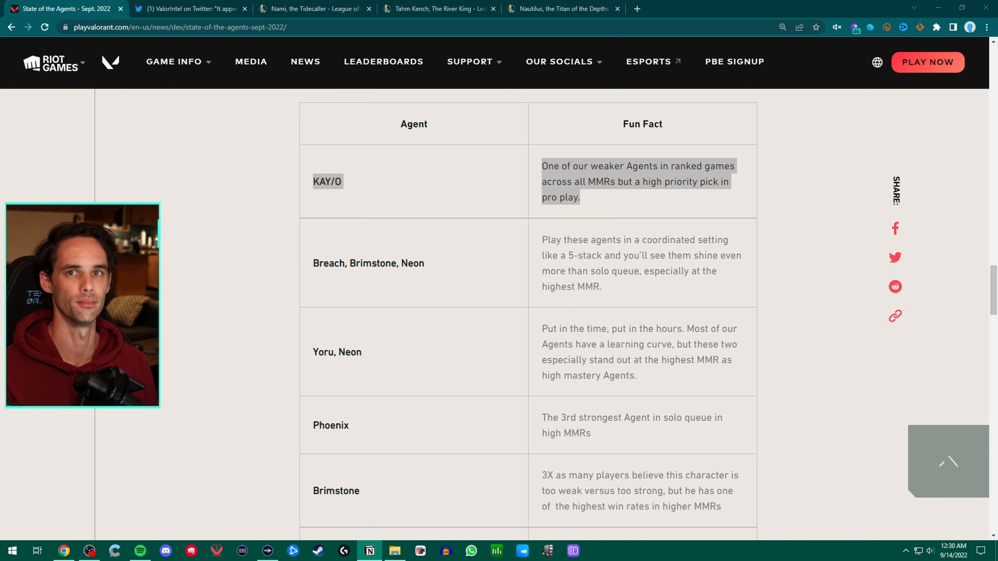
scroll(down, 3)
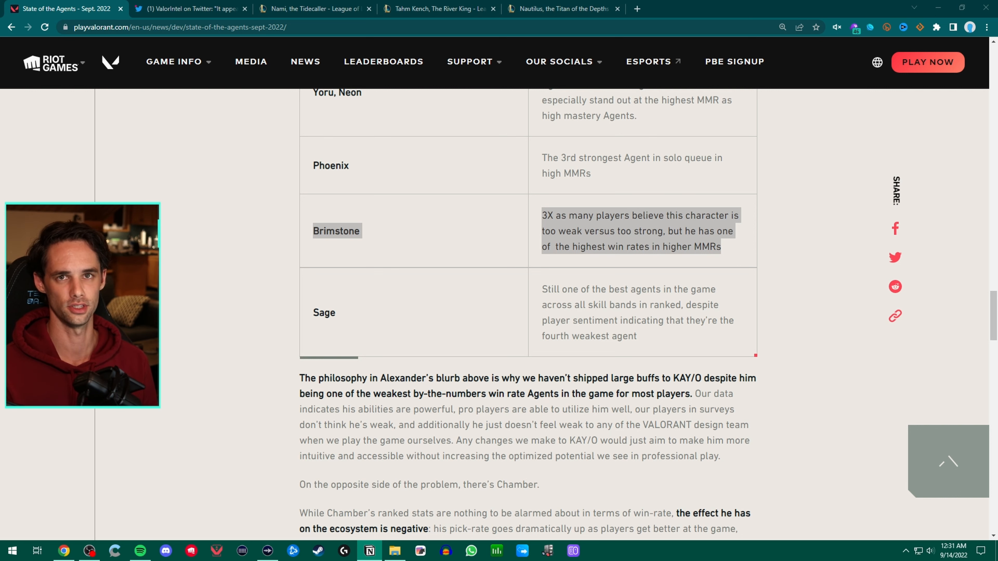
scroll(down, 3)
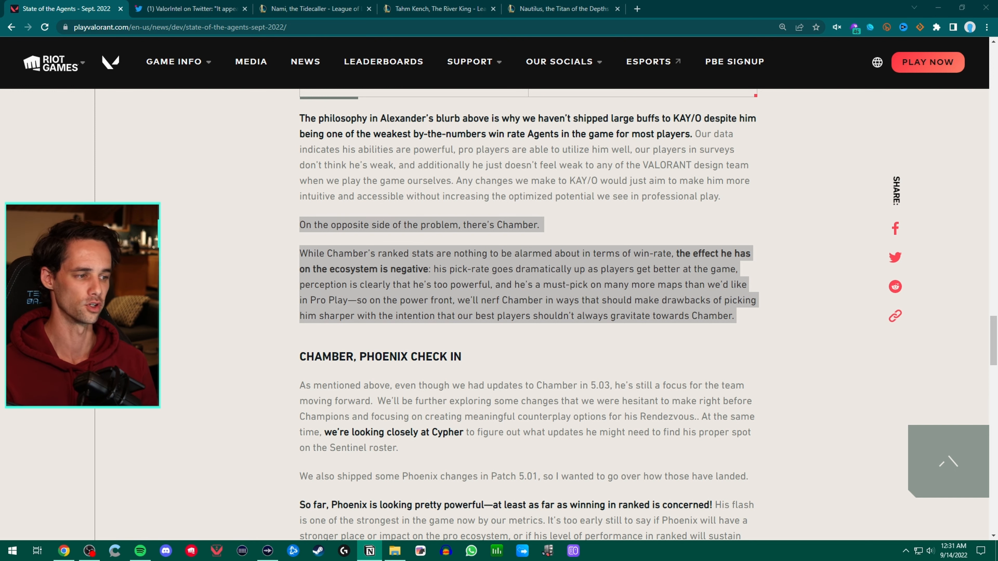
Read the Chamber and Phoenix check-in, zooming the page in for the 'What you're all here for' section.
scroll(down, 3)
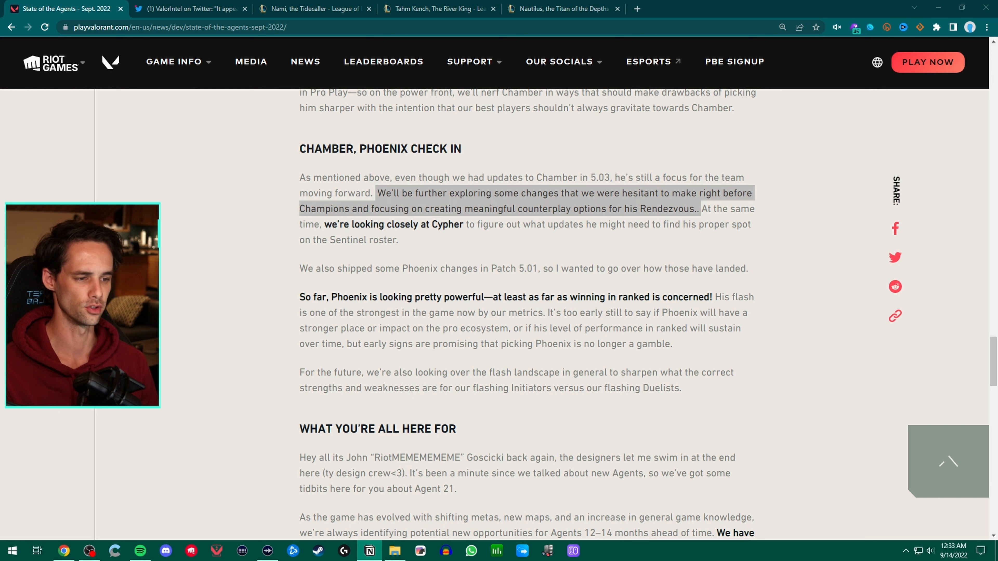
scroll(up, 3)
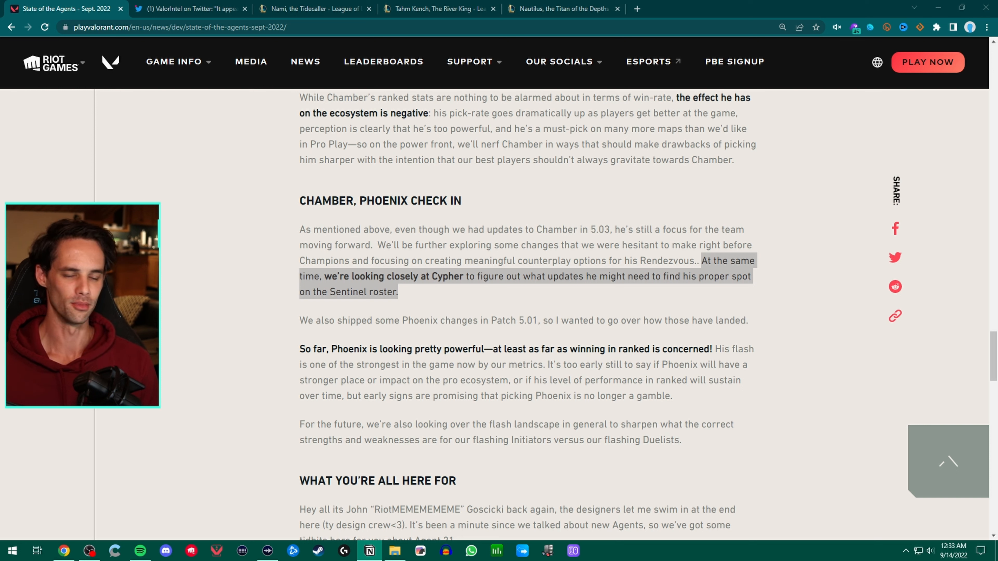
key(ctrl+plus)
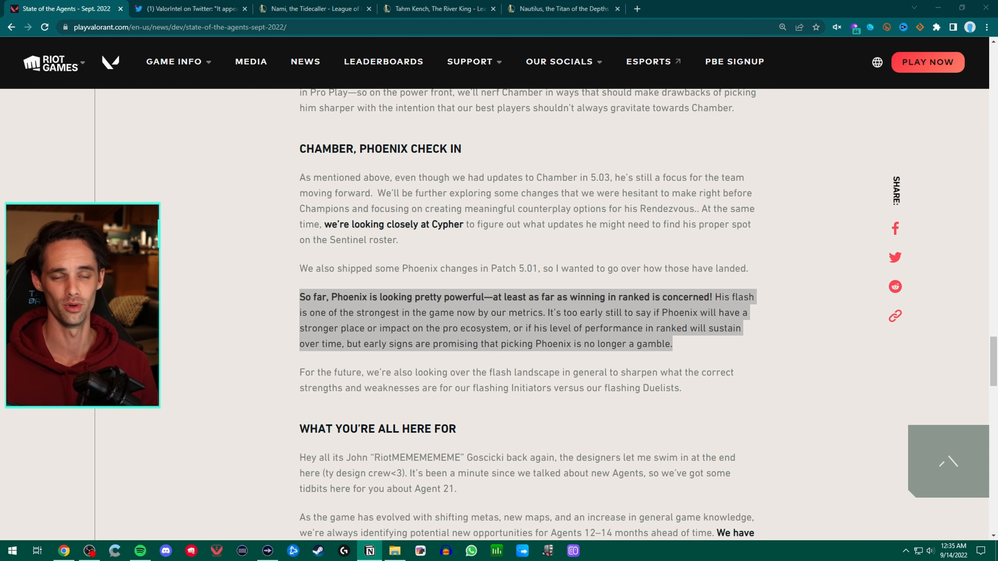
Continue through the Agent 21 teaser at larger zoom down to its concept-art illustration.
scroll(down, 3)
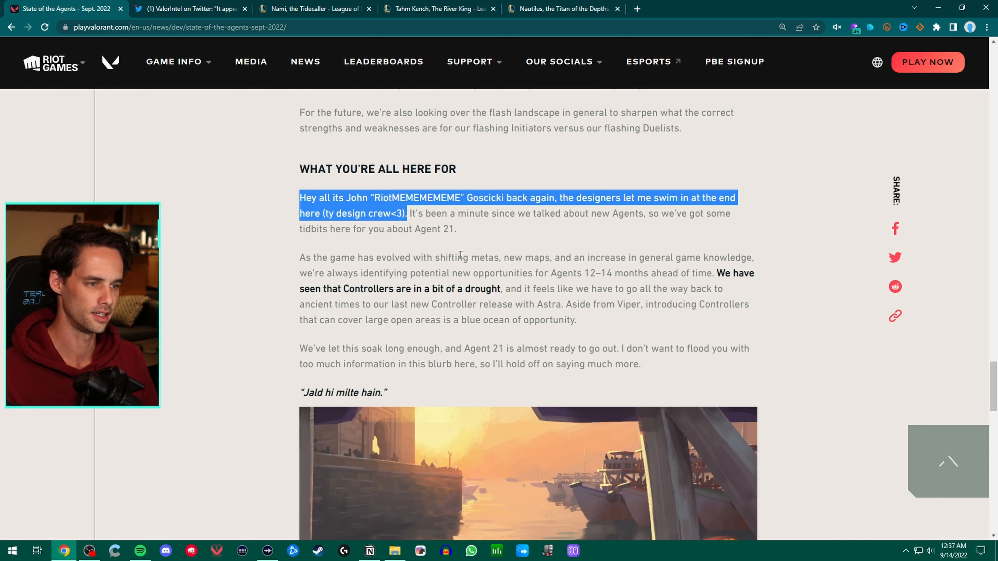
mouse_move(470, 261)
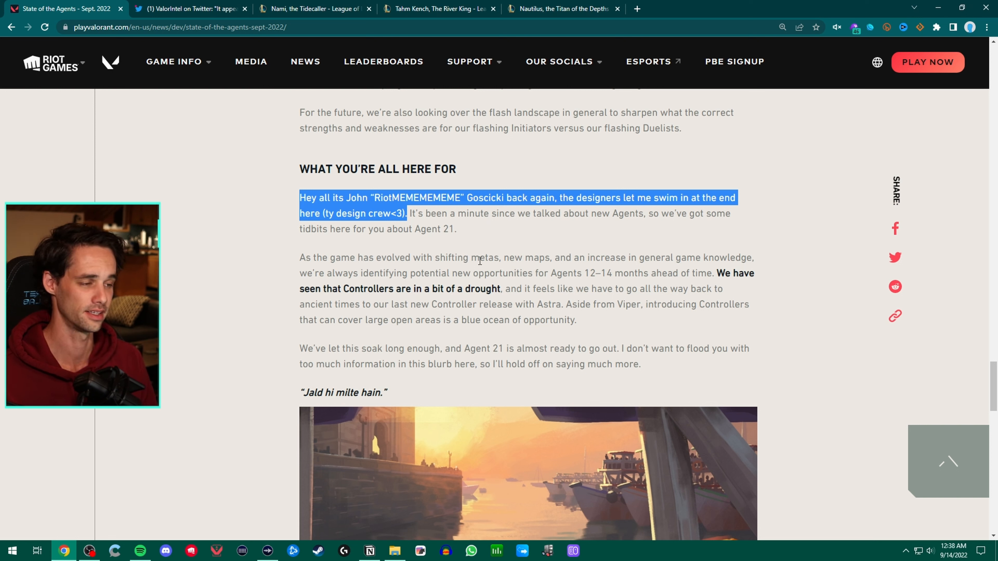
key(ctrl+plus)
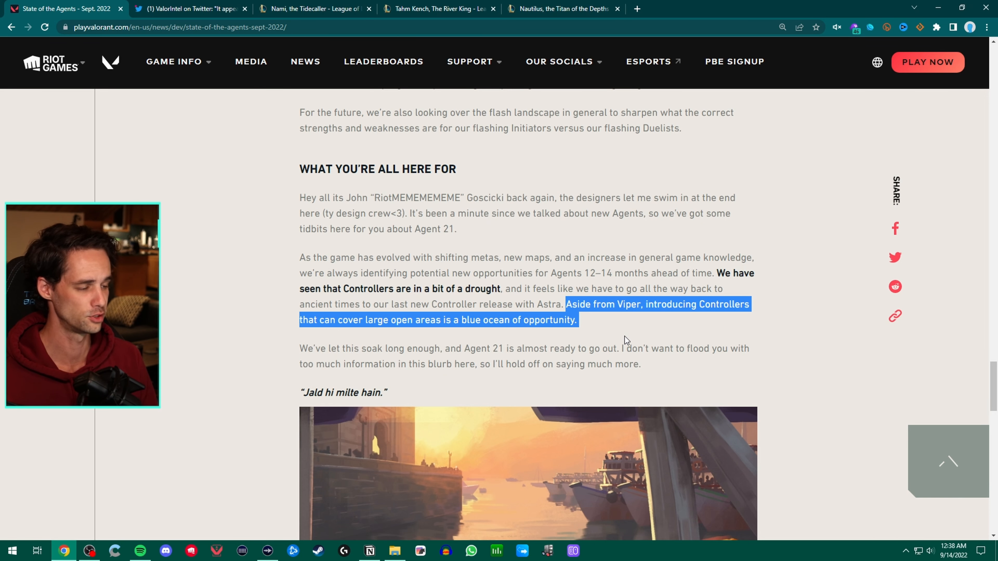
mouse_move(636, 346)
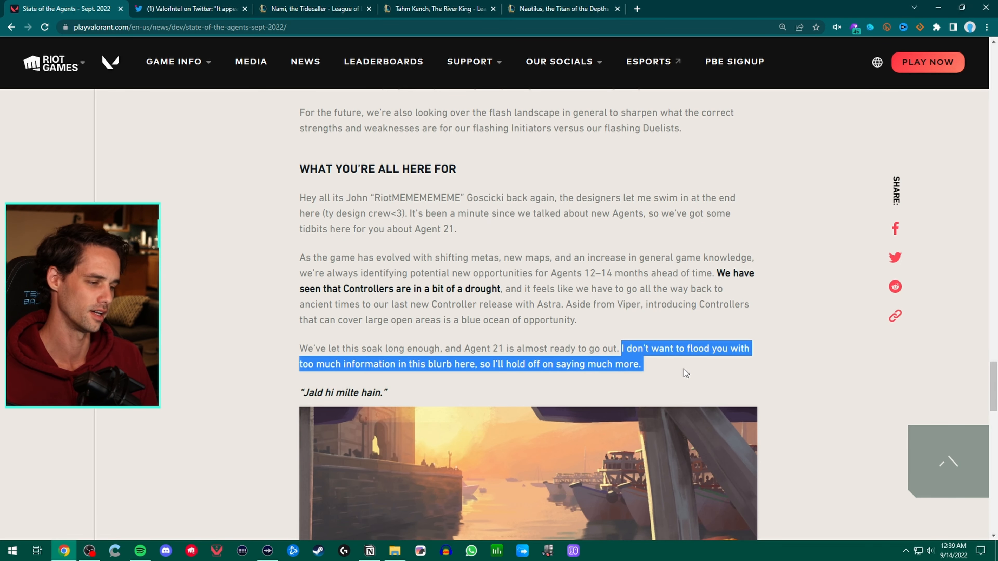
scroll(down, 3)
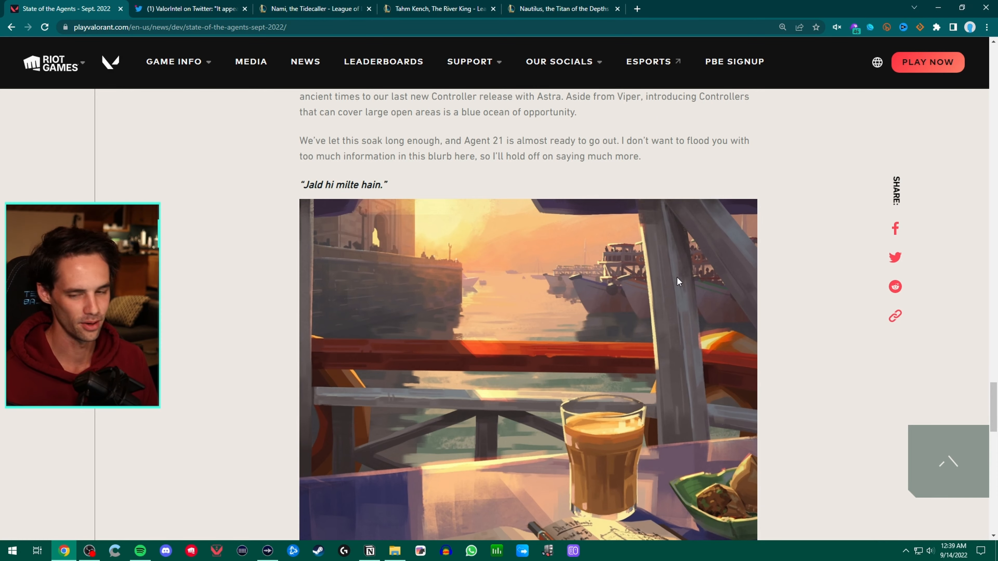
Look over the full 'Jald hi milte hain' sunset image, then switch to the ValorIntel Twitter thread.
scroll(up, 3)
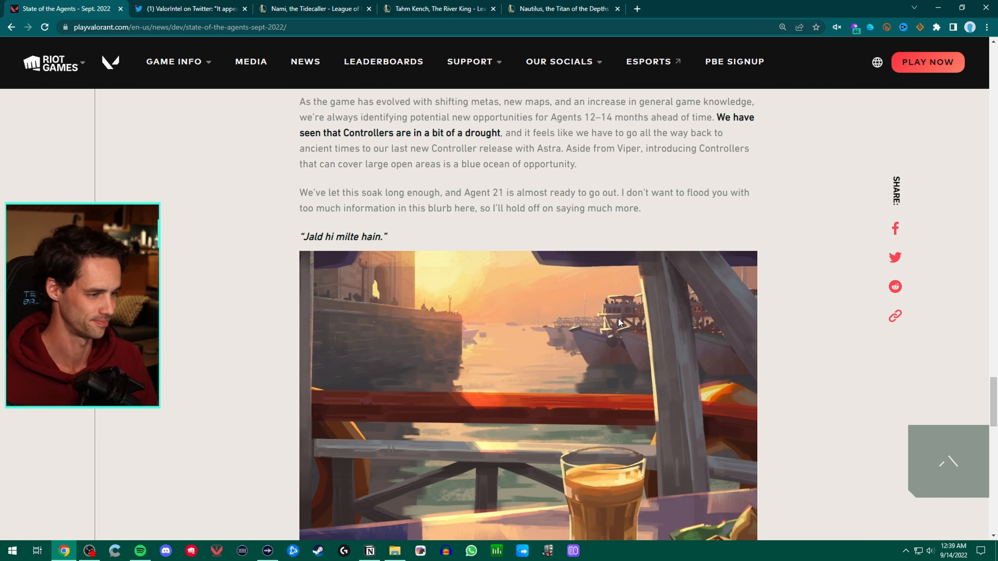
scroll(down, 3)
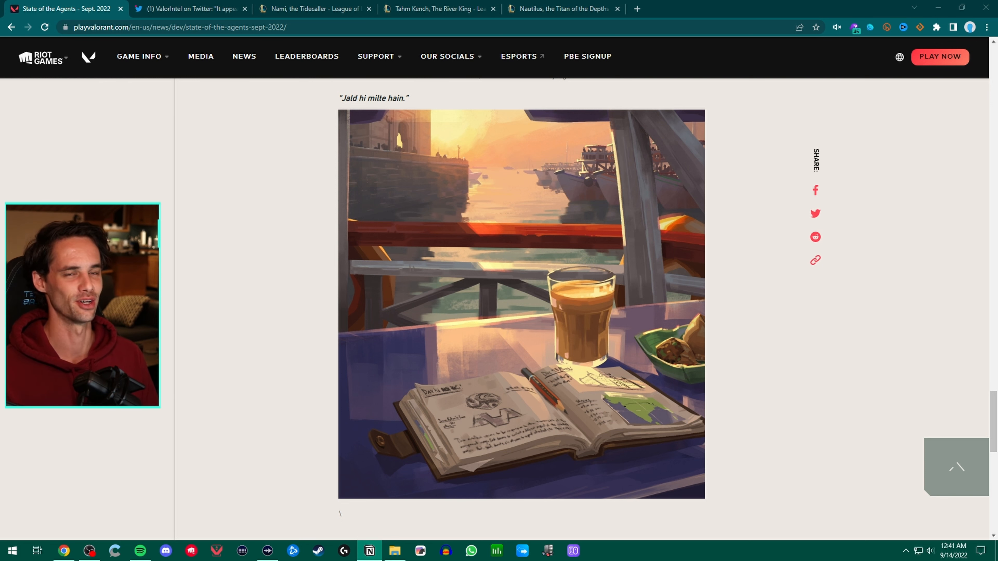
click(188, 8)
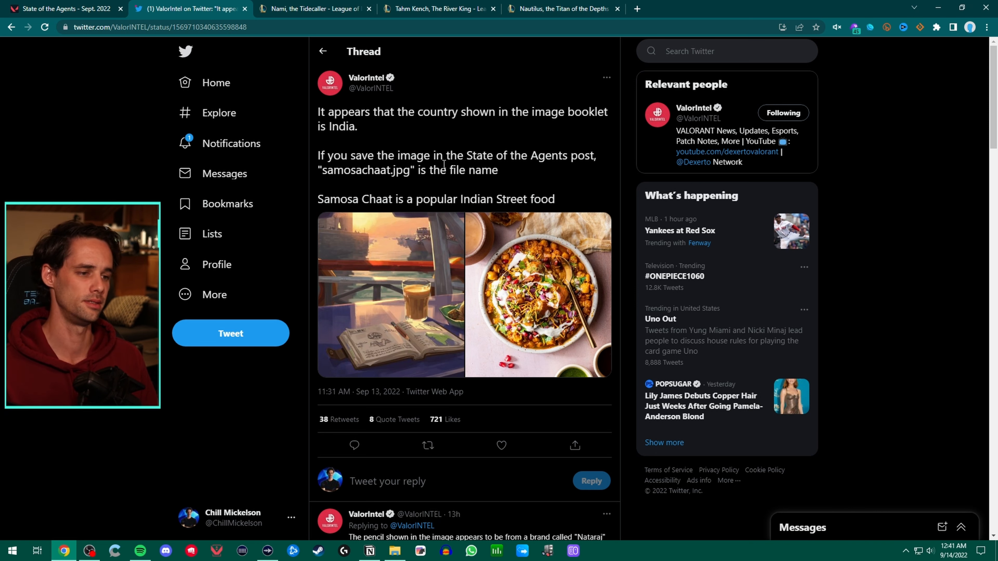
mouse_move(571, 202)
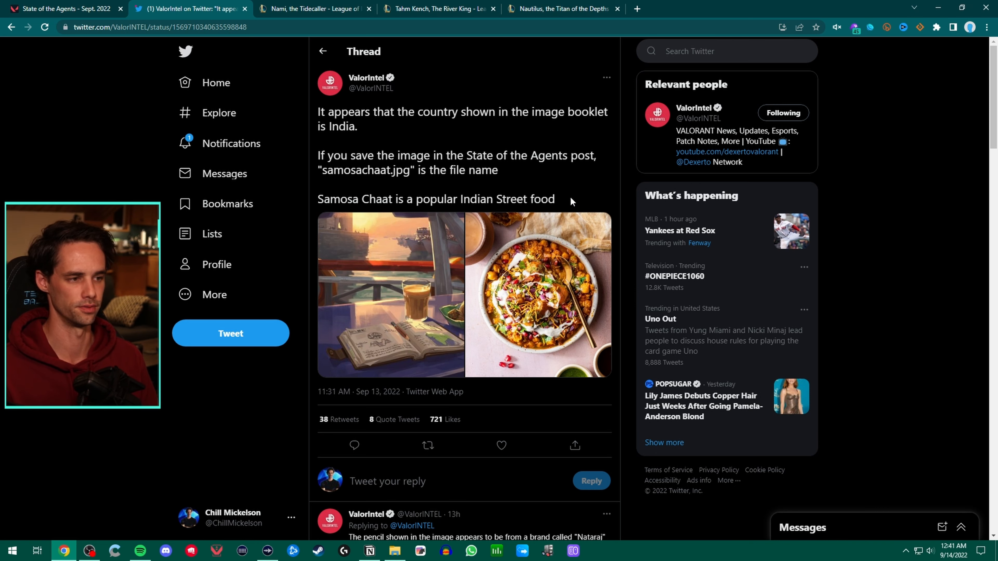
Check the Valorant Wiki Controllers list, then bring up Nami's League champion page.
click(63, 8)
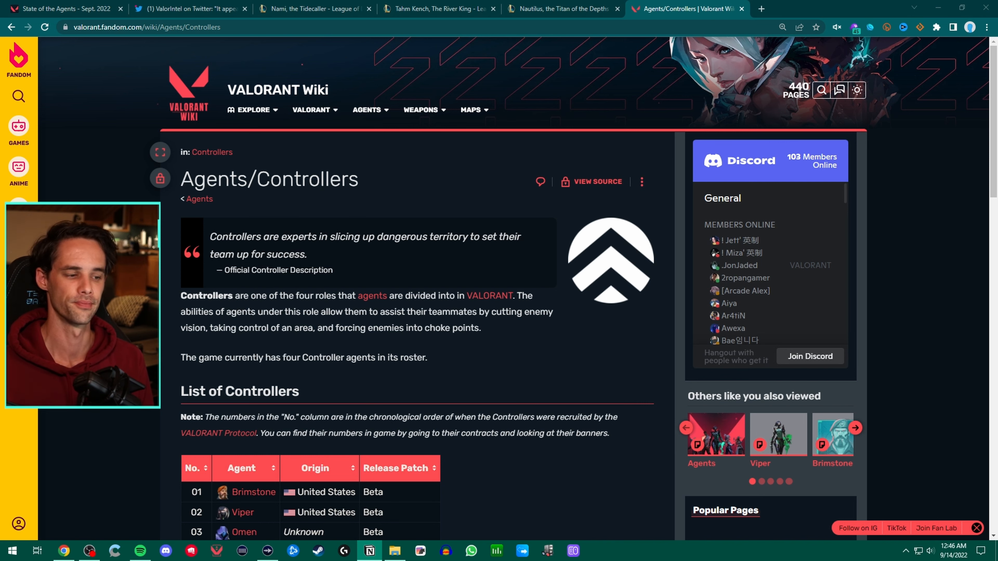
click(312, 9)
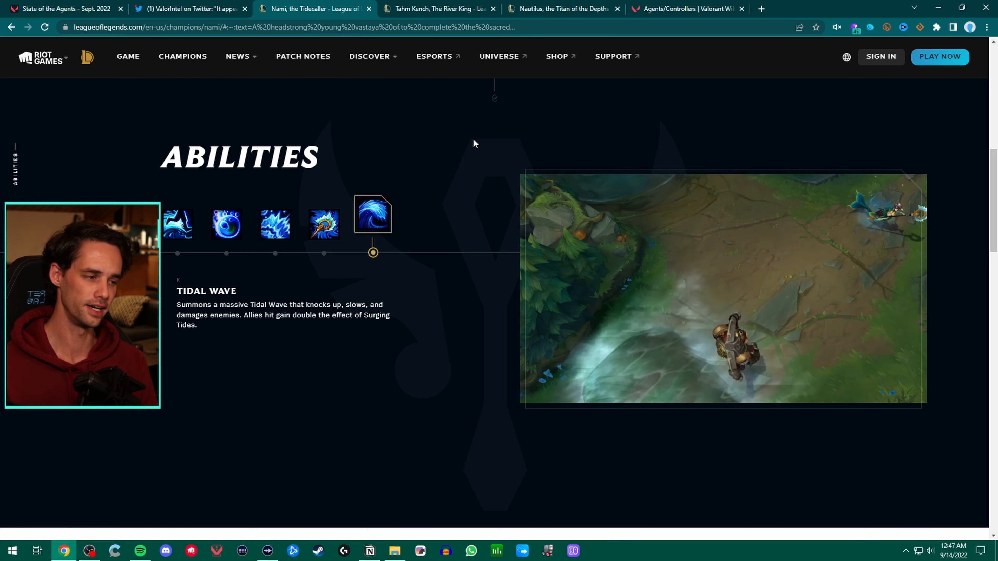
mouse_move(822, 125)
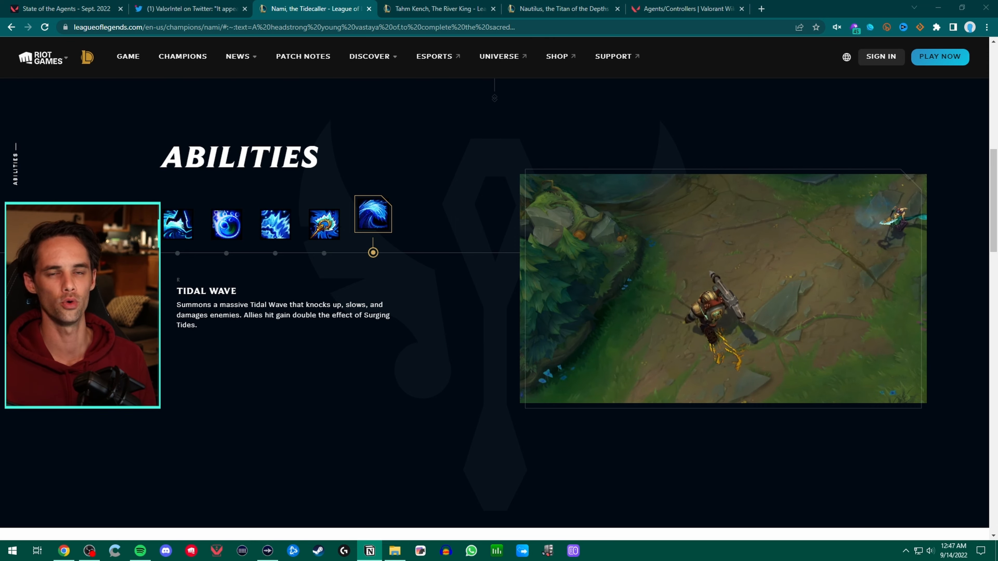
Review Nautilus's Depth Charge ability, then move to Tahm Kench's Thick Skin page.
click(563, 9)
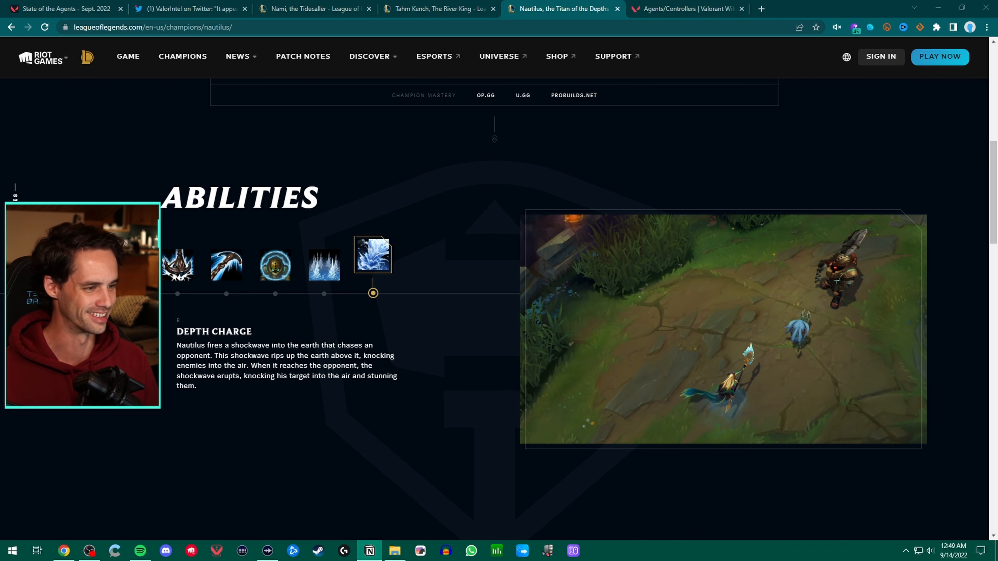
click(438, 8)
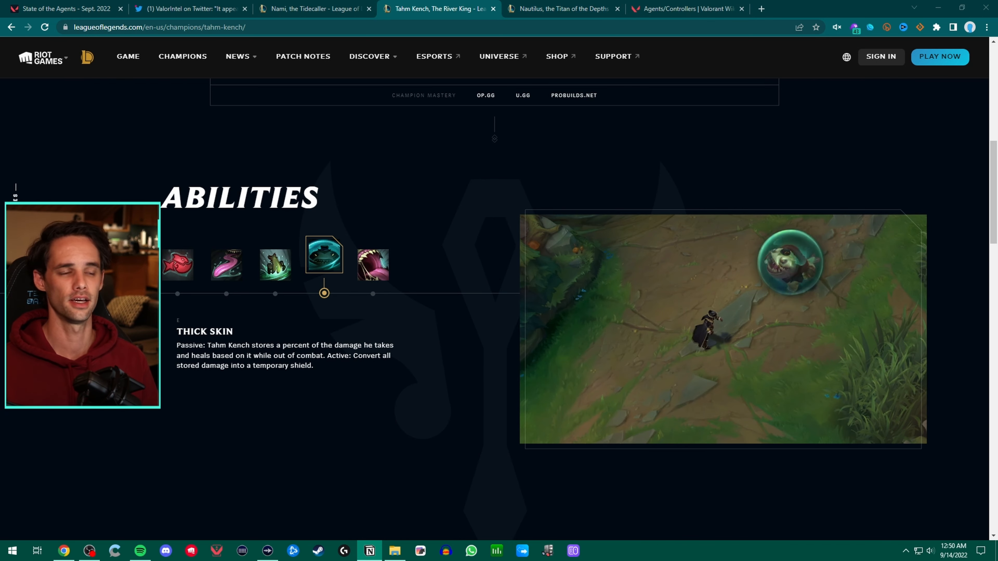